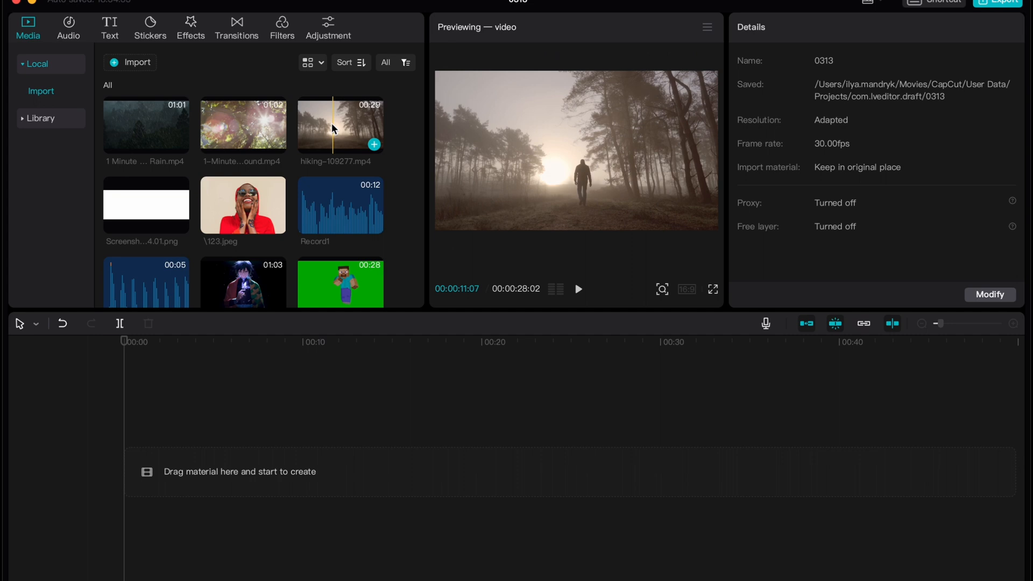
Add hiking-109277.mp4 to the timeline, preview it to about 11 seconds, and select the clip.
click(374, 145)
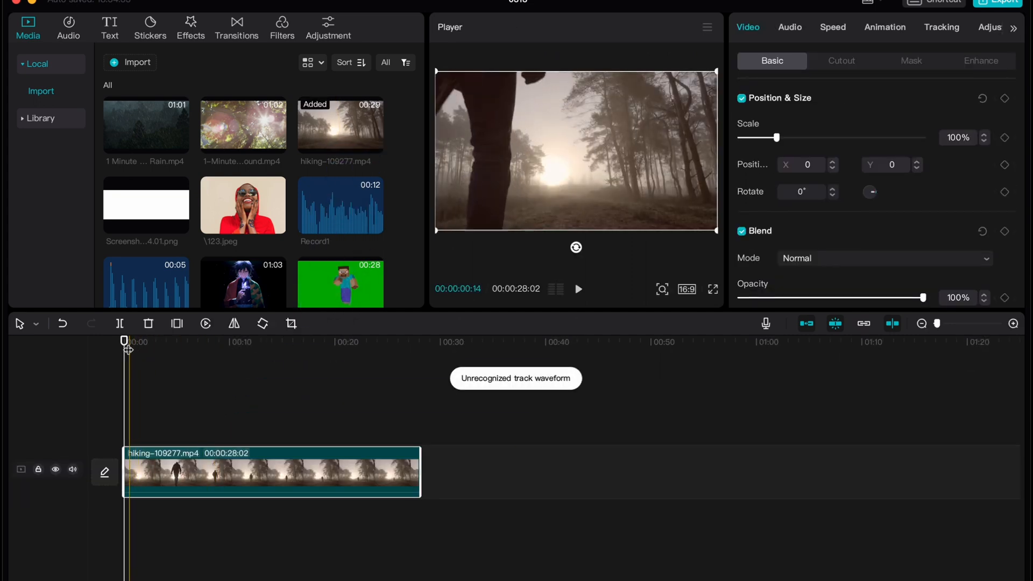
click(578, 288)
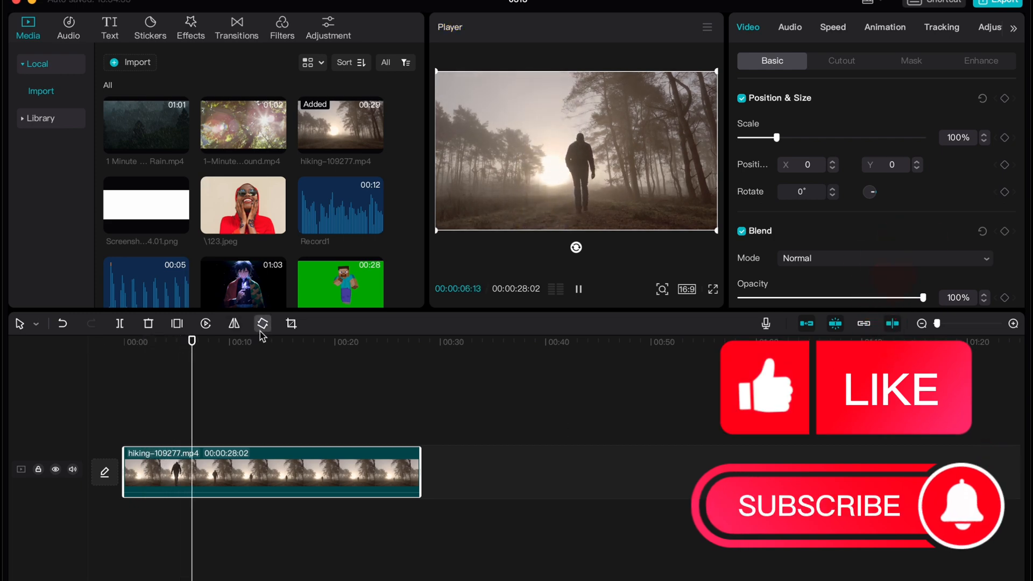
click(578, 288)
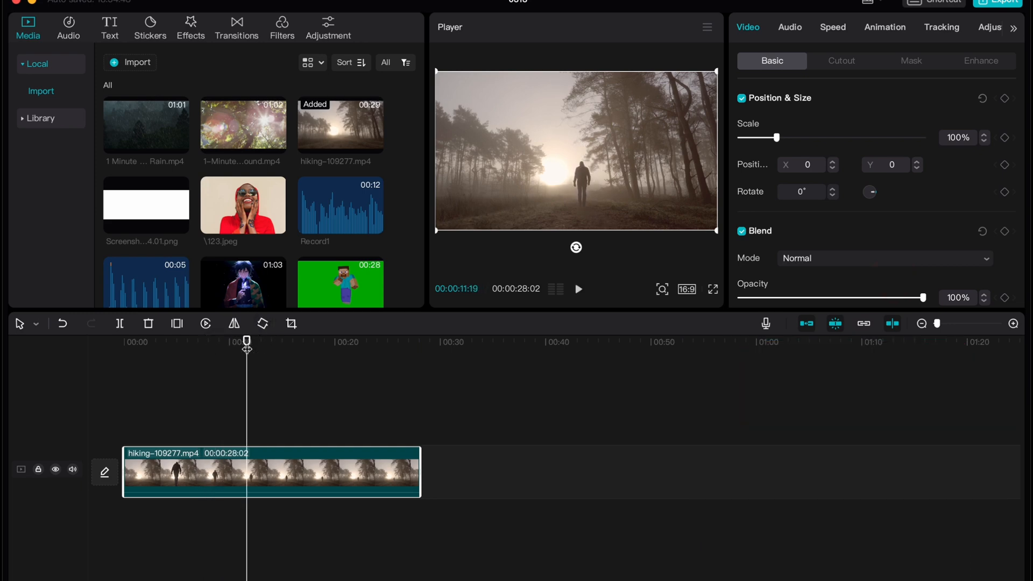
click(578, 289)
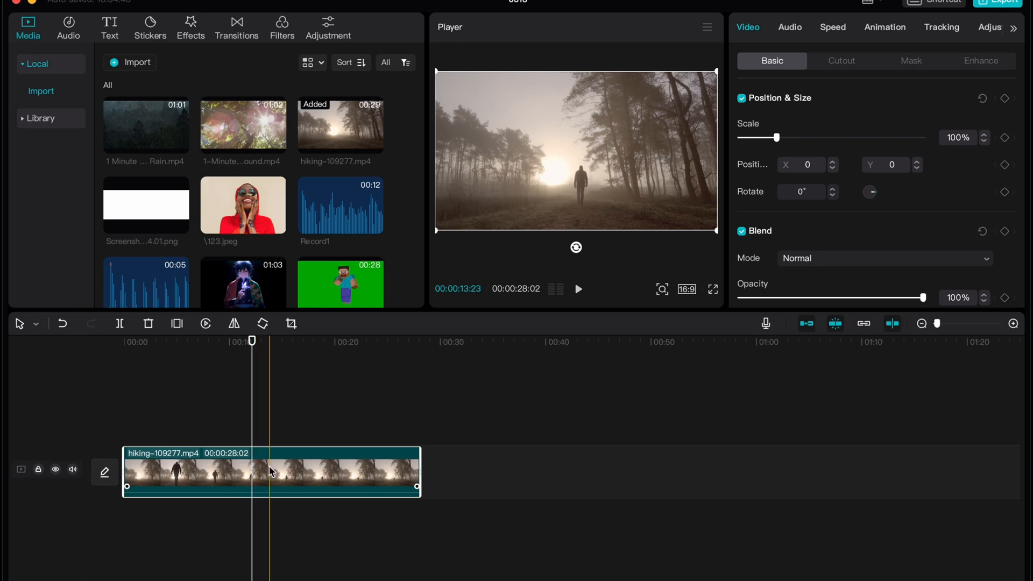
Add a Position & Size keyframe to the hiking clip at about the 12-second mark.
click(357, 468)
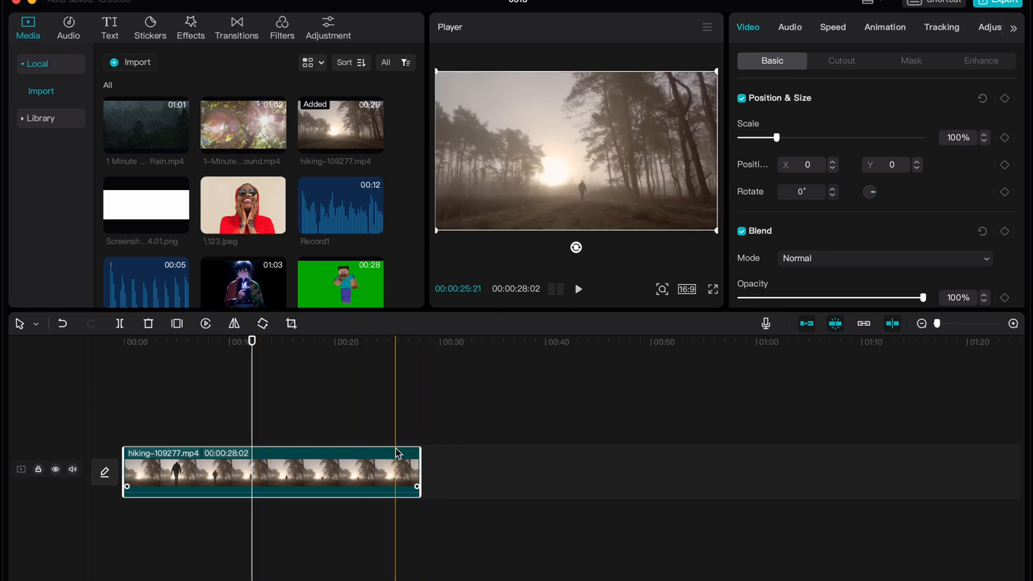
click(251, 341)
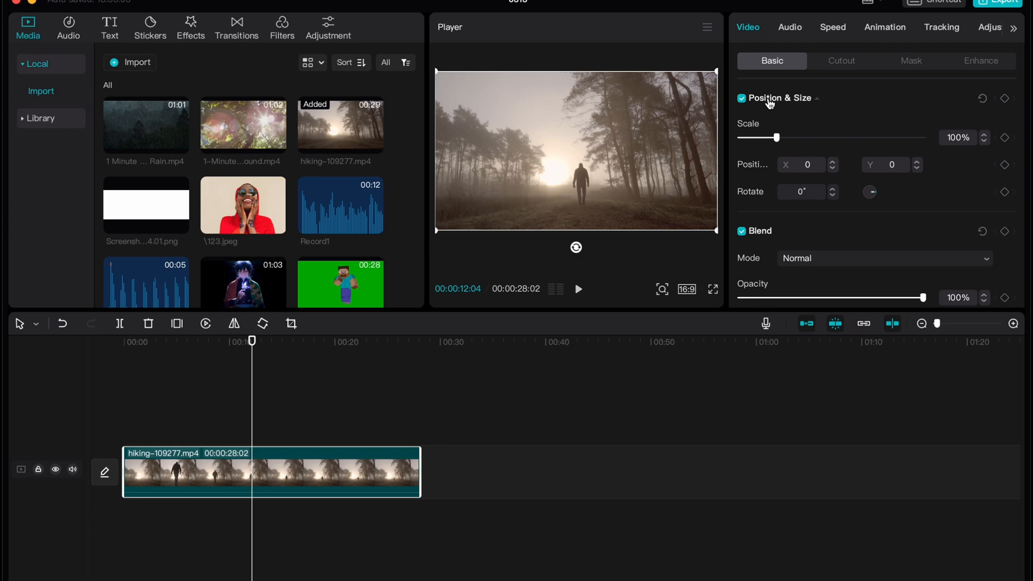
mouse_move(811, 108)
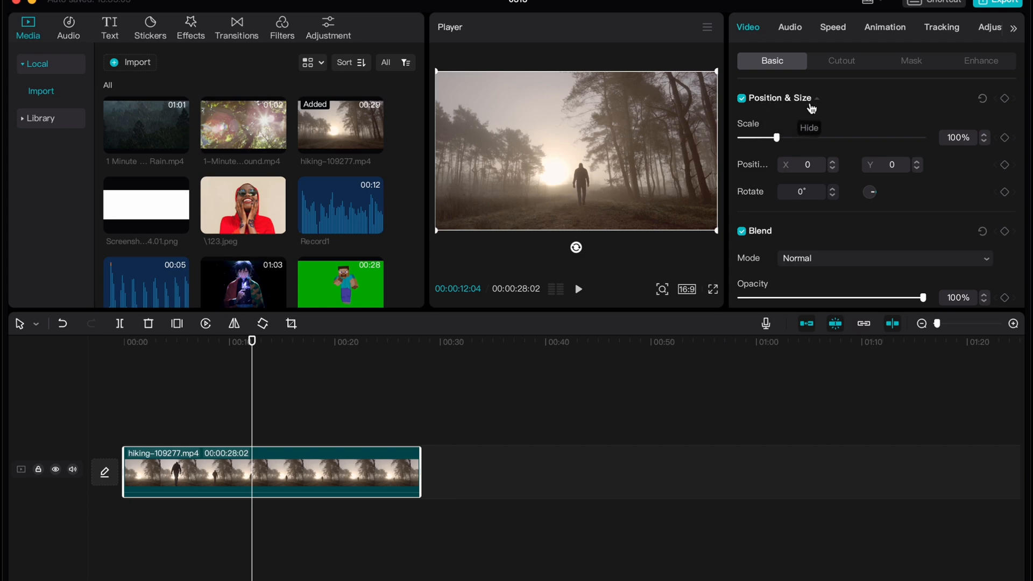
click(1006, 100)
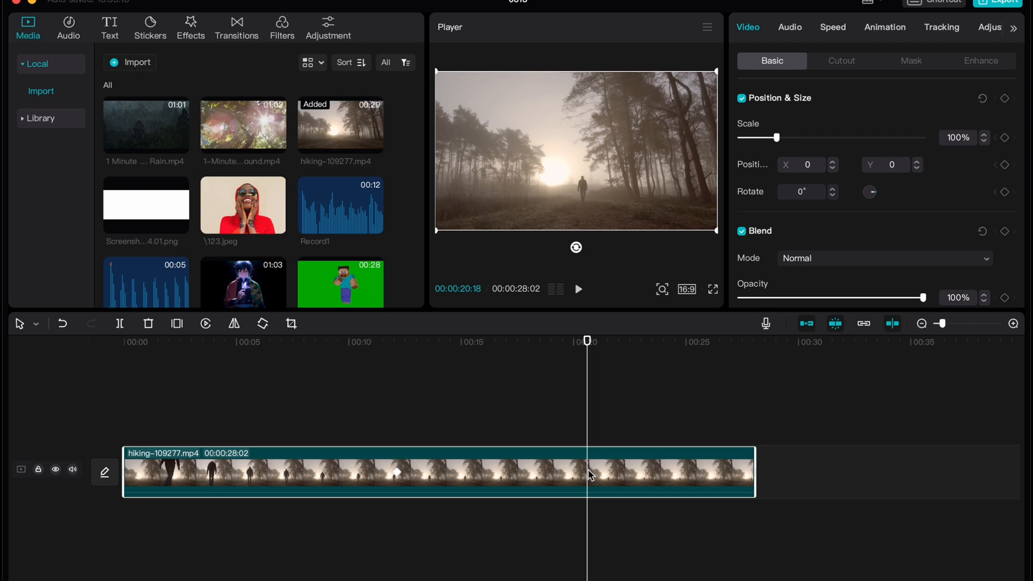
mouse_move(592, 462)
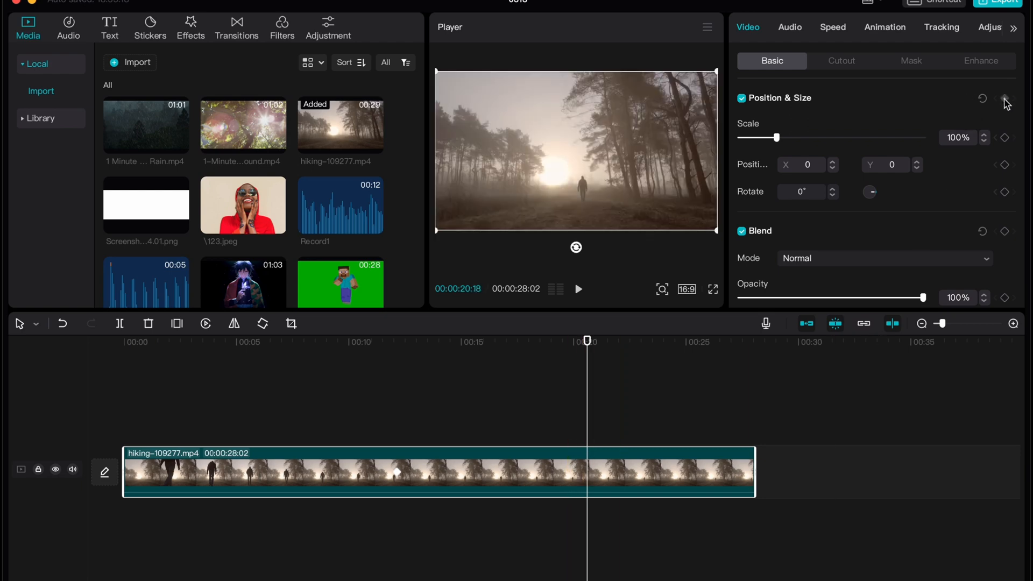
Add a second keyframe at 20 seconds with Scale 154%, preview the zoom, then remove the clip.
click(1006, 98)
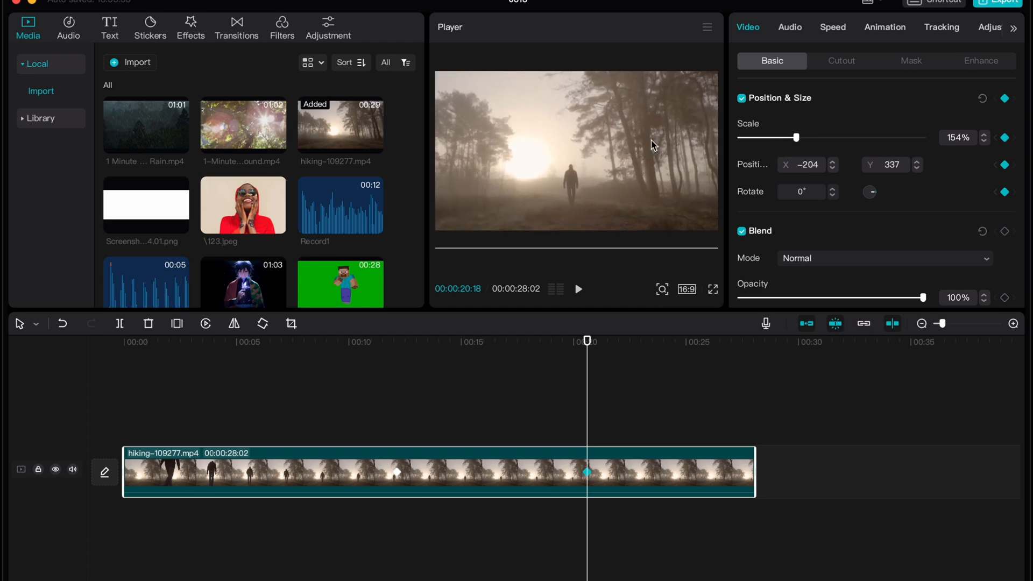
click(388, 473)
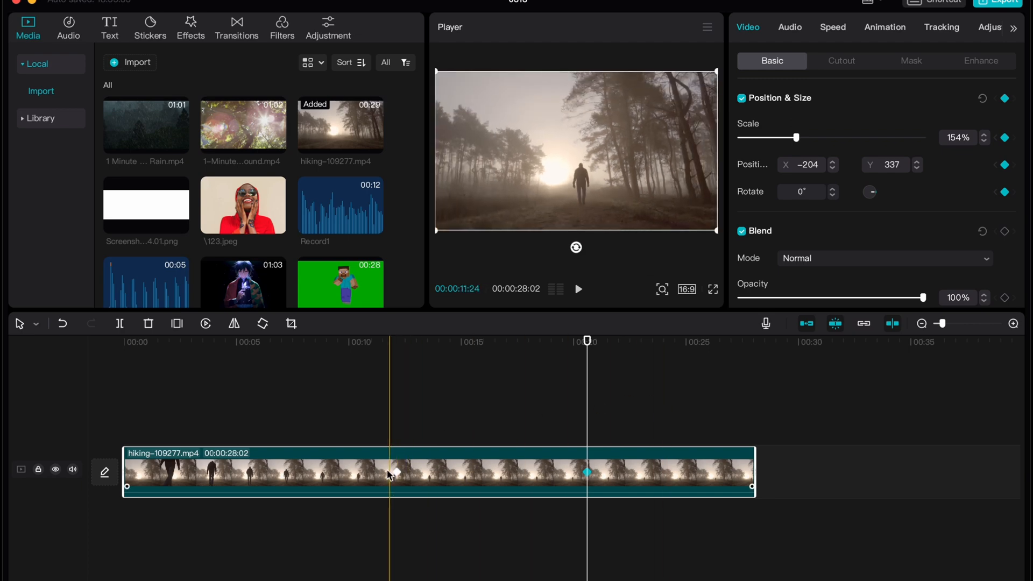
click(565, 472)
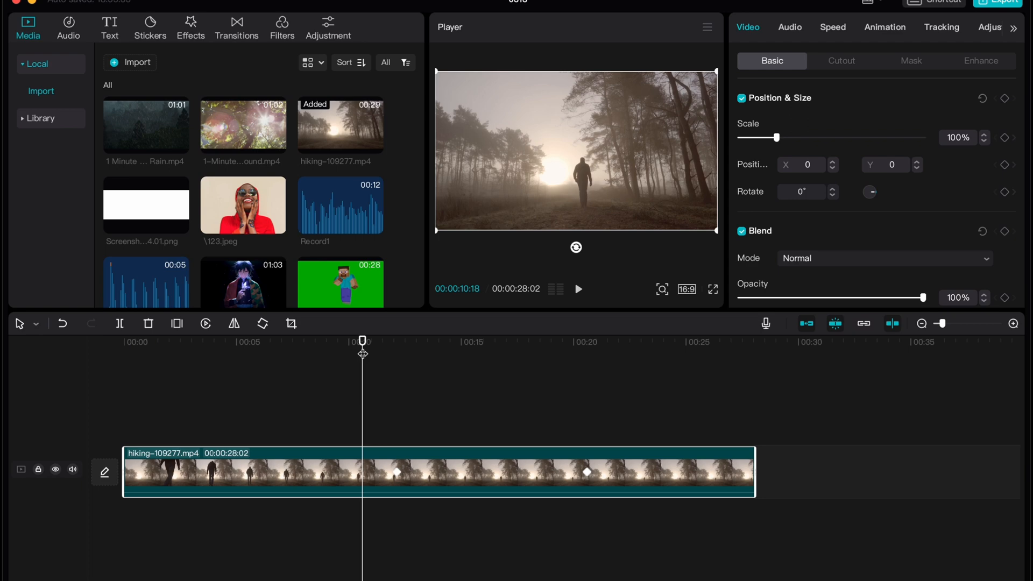
click(578, 290)
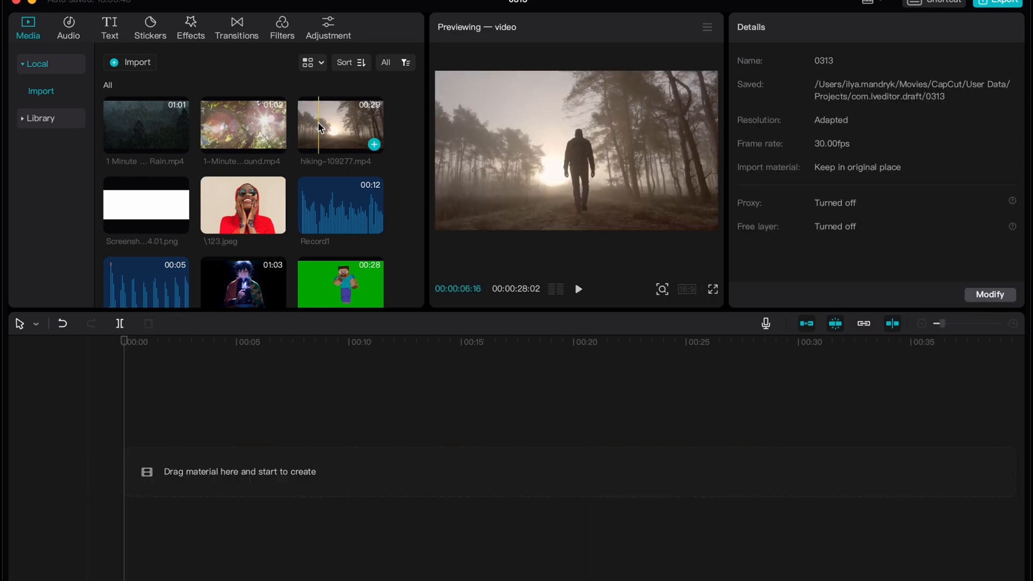
Re-add the hiking clip and apply the Zoom Lens effect from the Lens video-effects category.
click(373, 144)
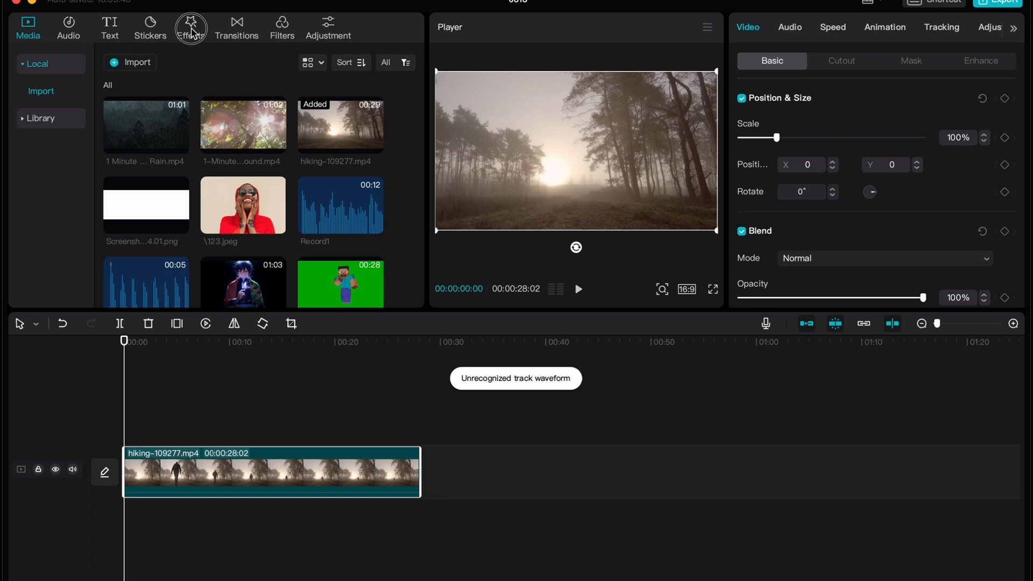
click(190, 27)
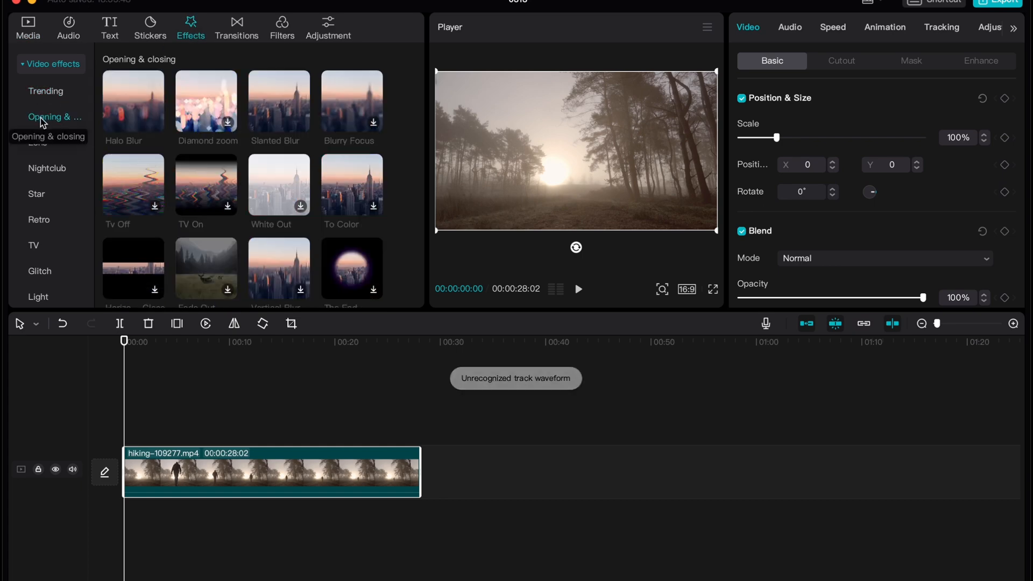
scroll(down, 3)
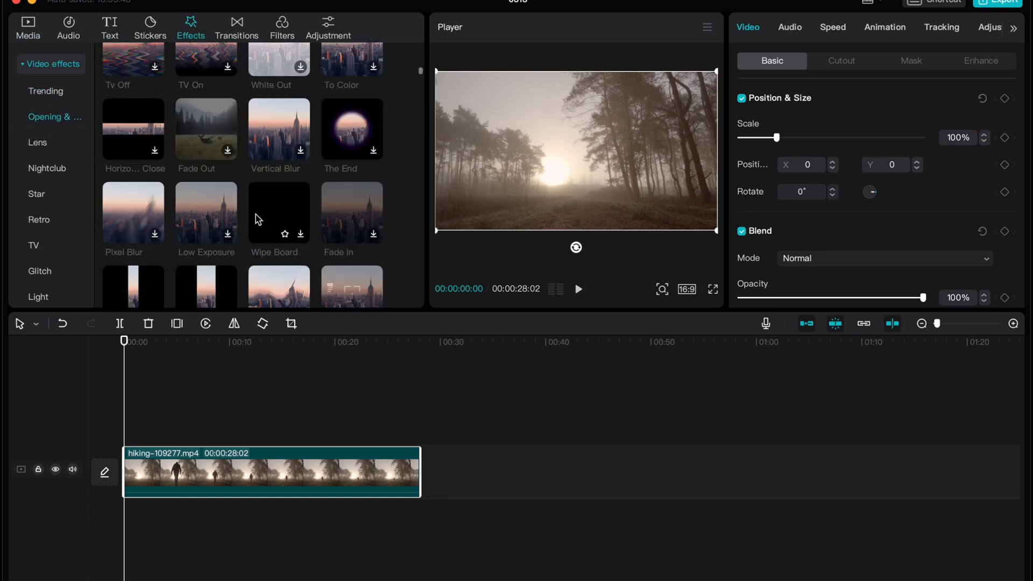
scroll(down, 3)
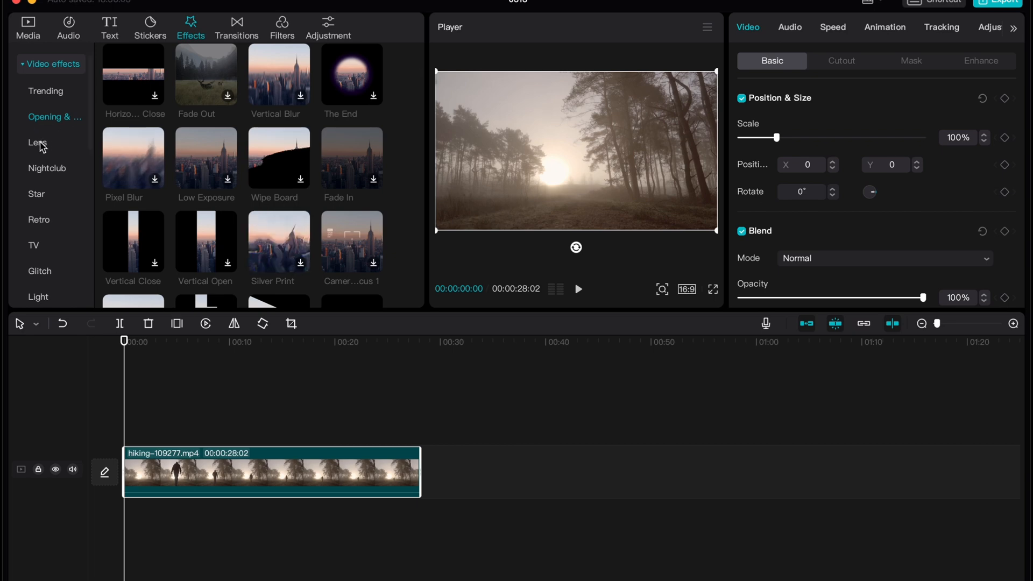
click(37, 143)
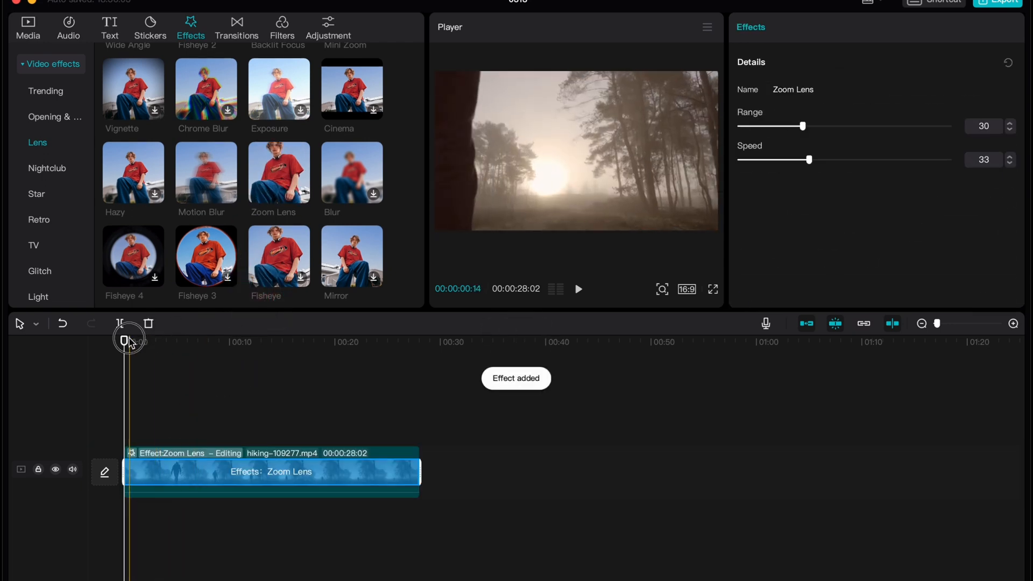
Preview the Zoom Lens effect with range 19 and speed 76 from the start, then pause.
click(578, 288)
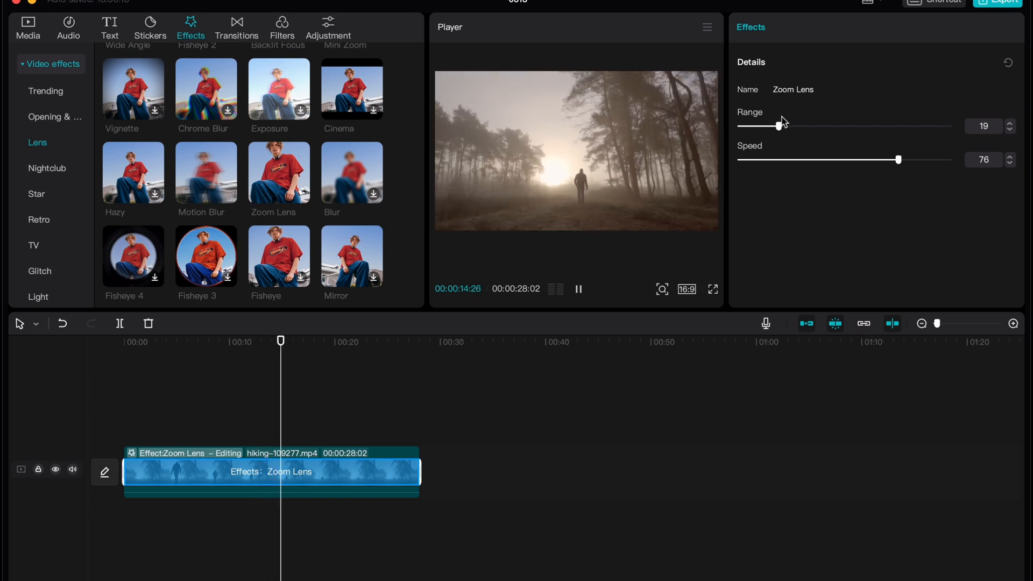
click(578, 288)
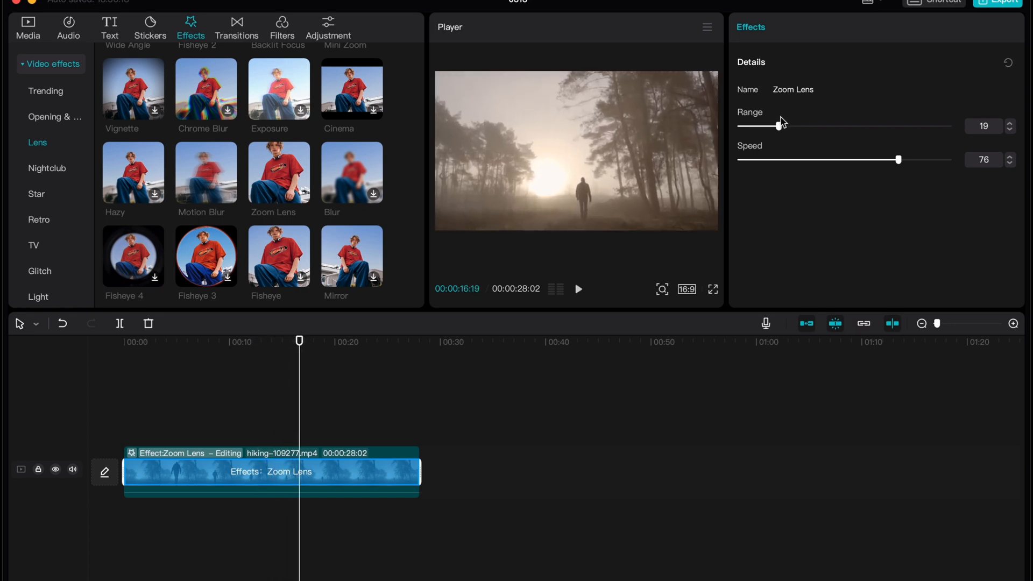